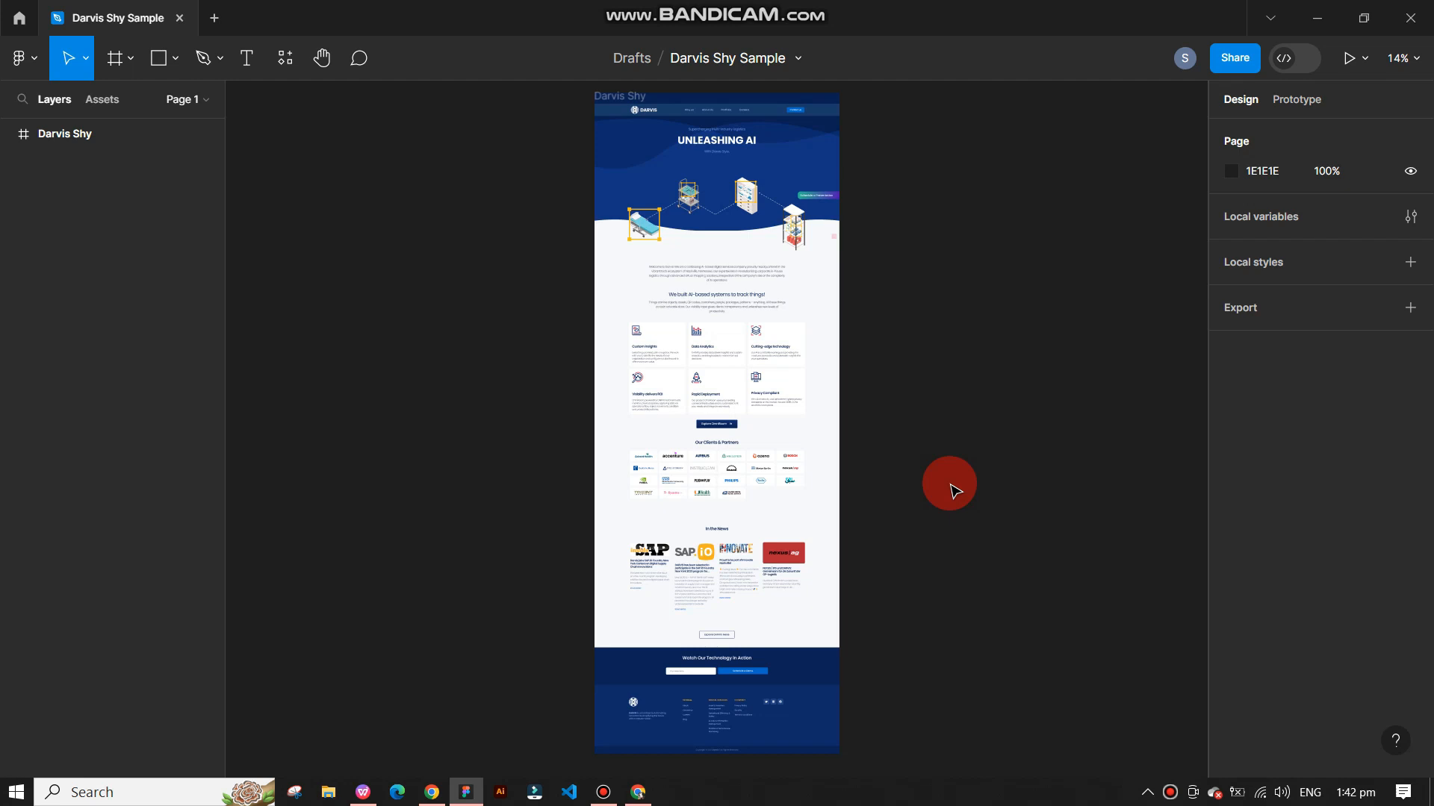
mouse_move(843, 368)
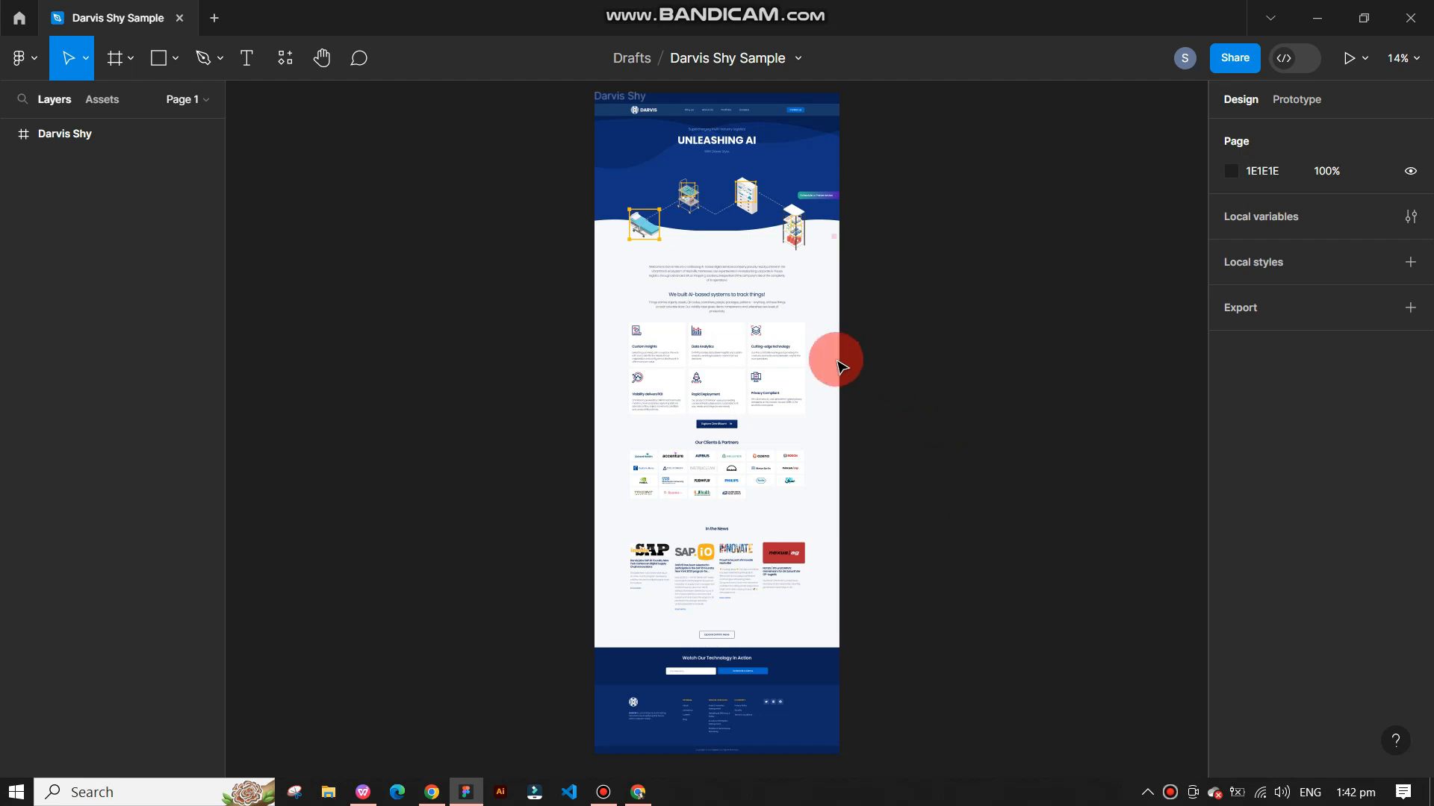
Step: Run the Anima - Figma to React plugin from the Resources plugins browser on this file
click(66, 134)
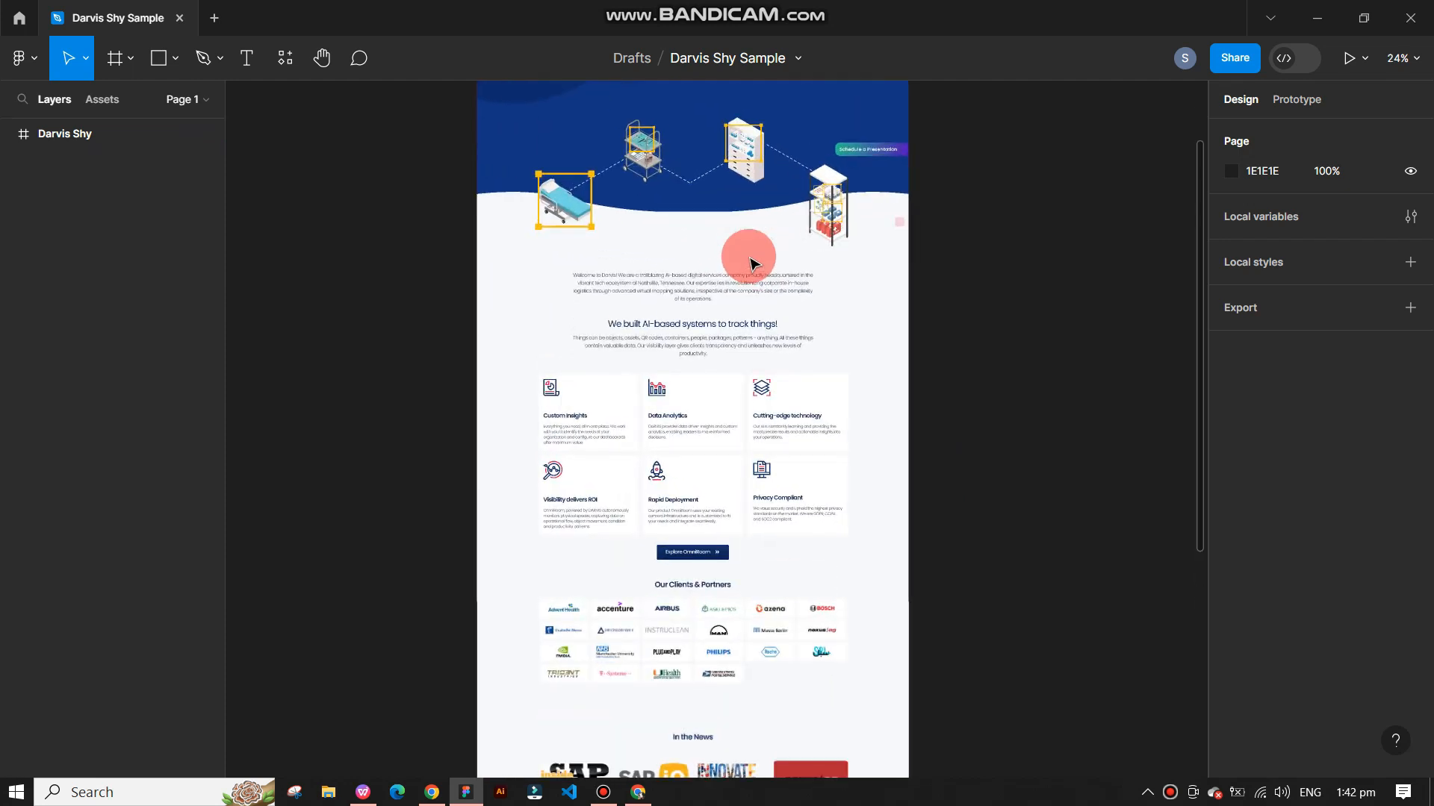
scroll(down, 3)
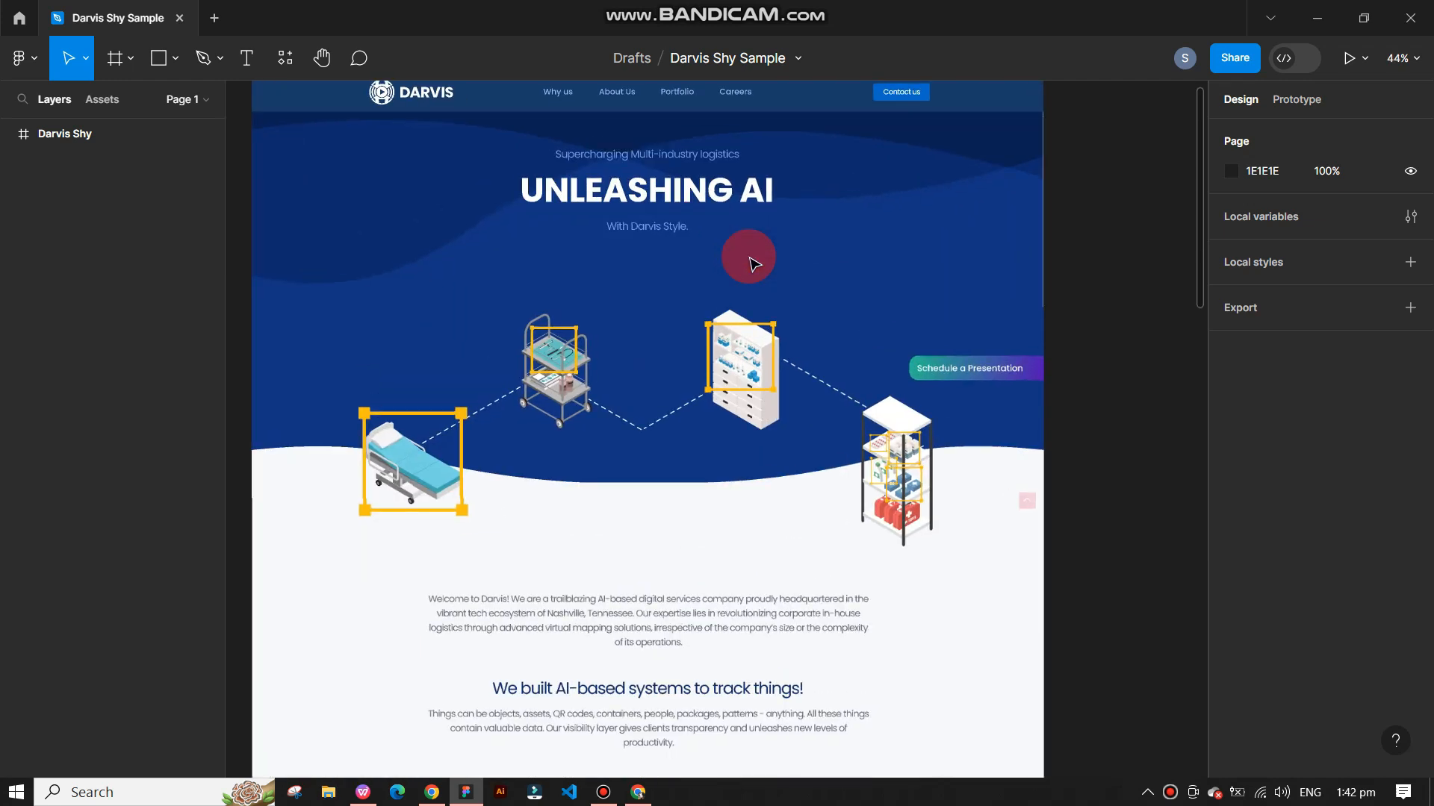
scroll(down, 3)
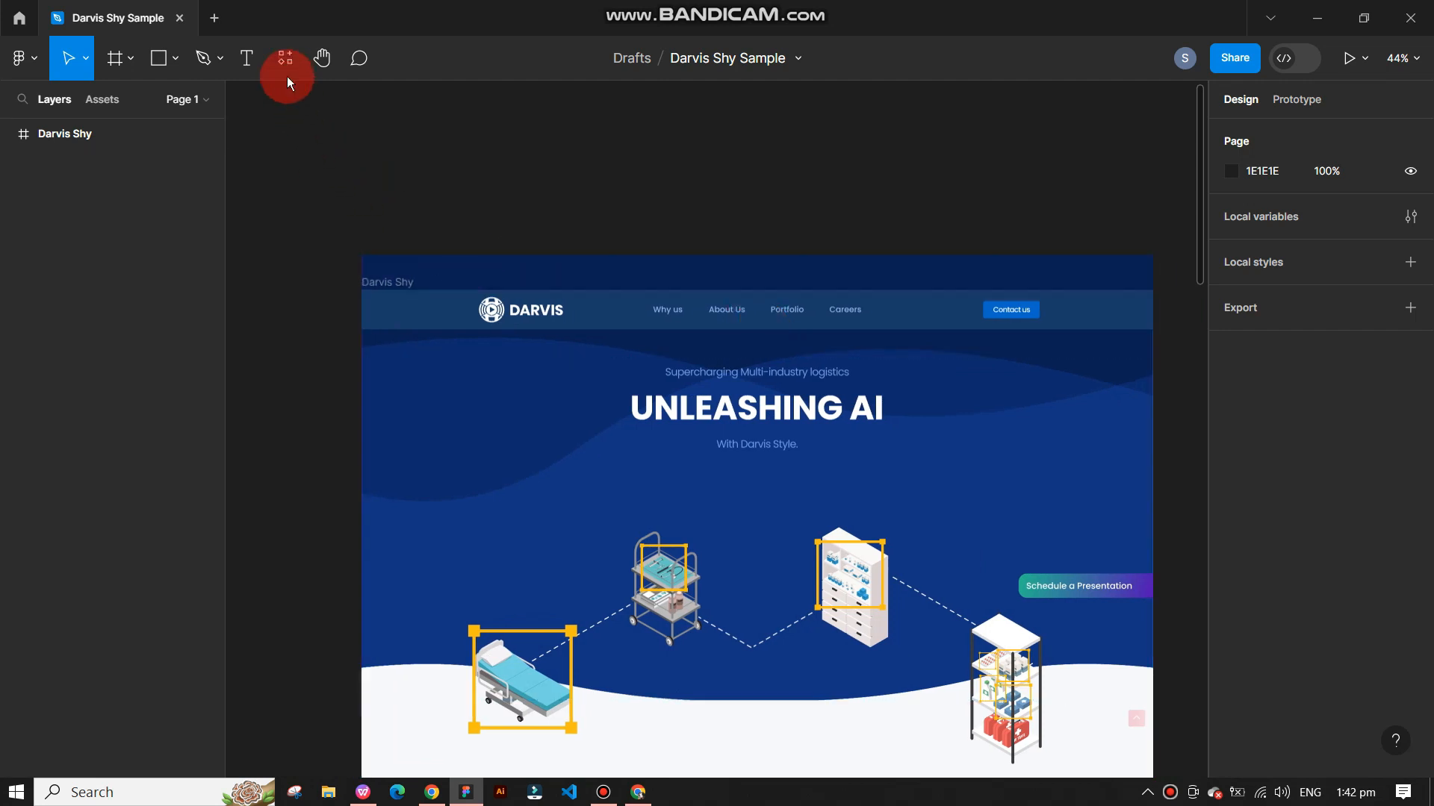
click(284, 57)
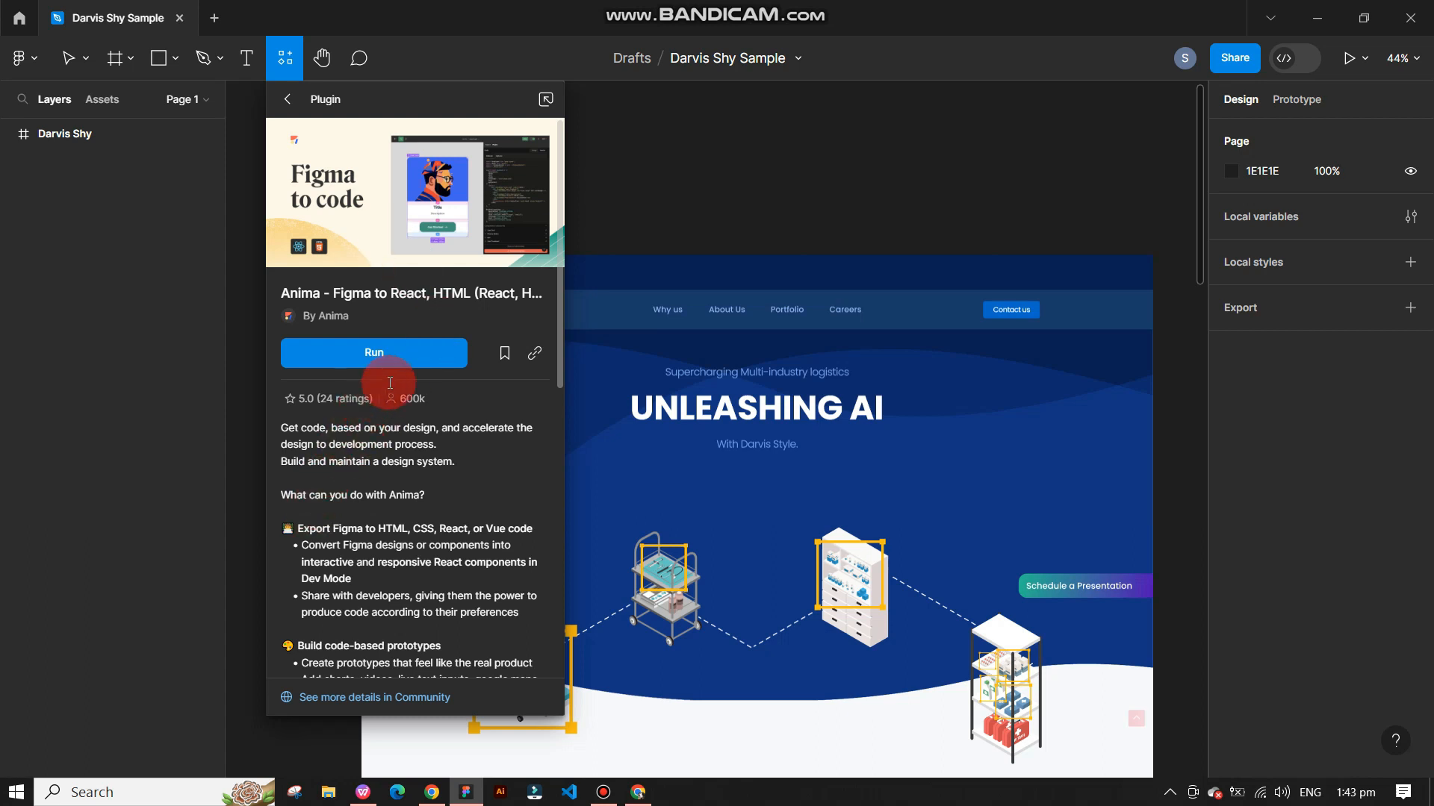
click(374, 353)
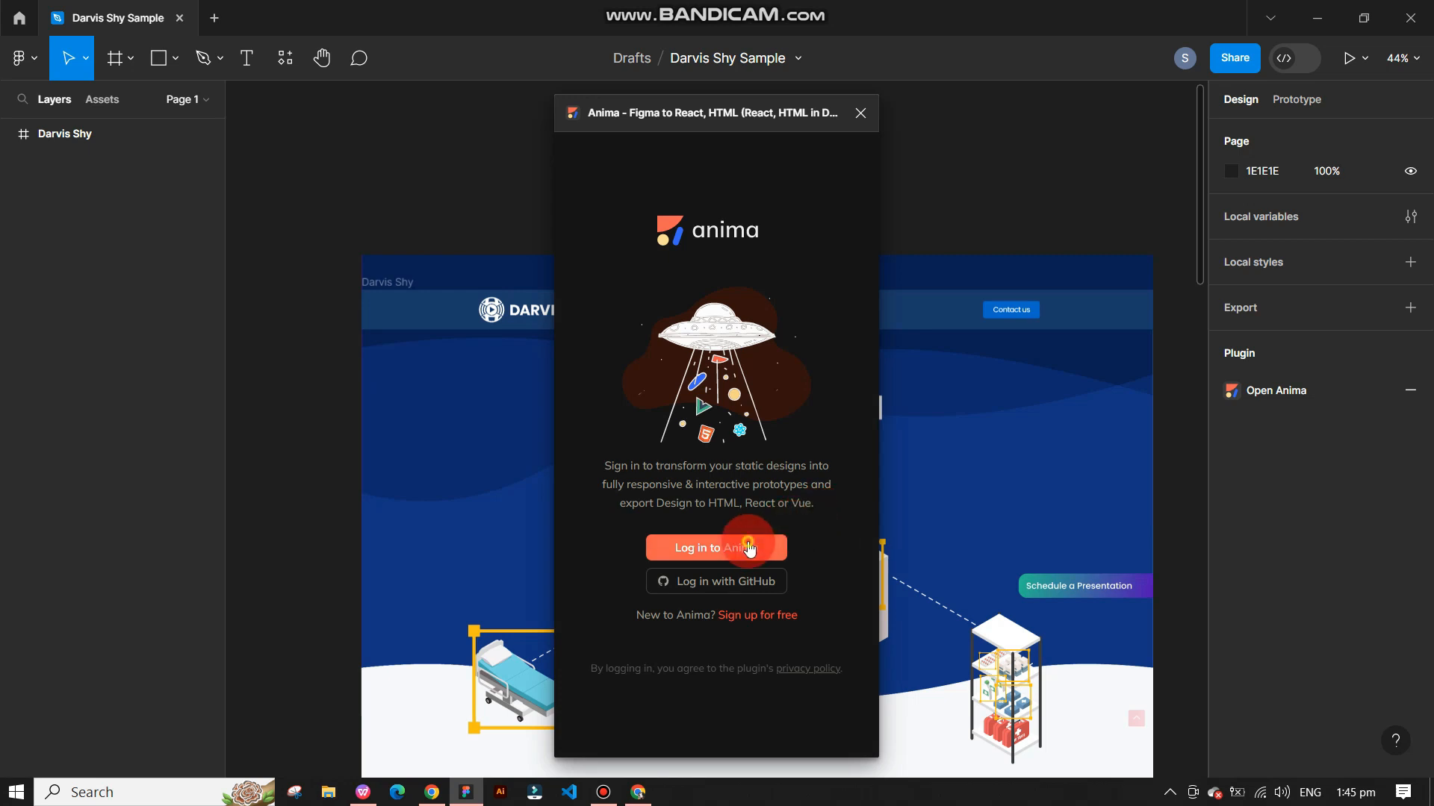
Step: Log in to Anima with Google and answer onboarding as a freelance web designer
click(717, 548)
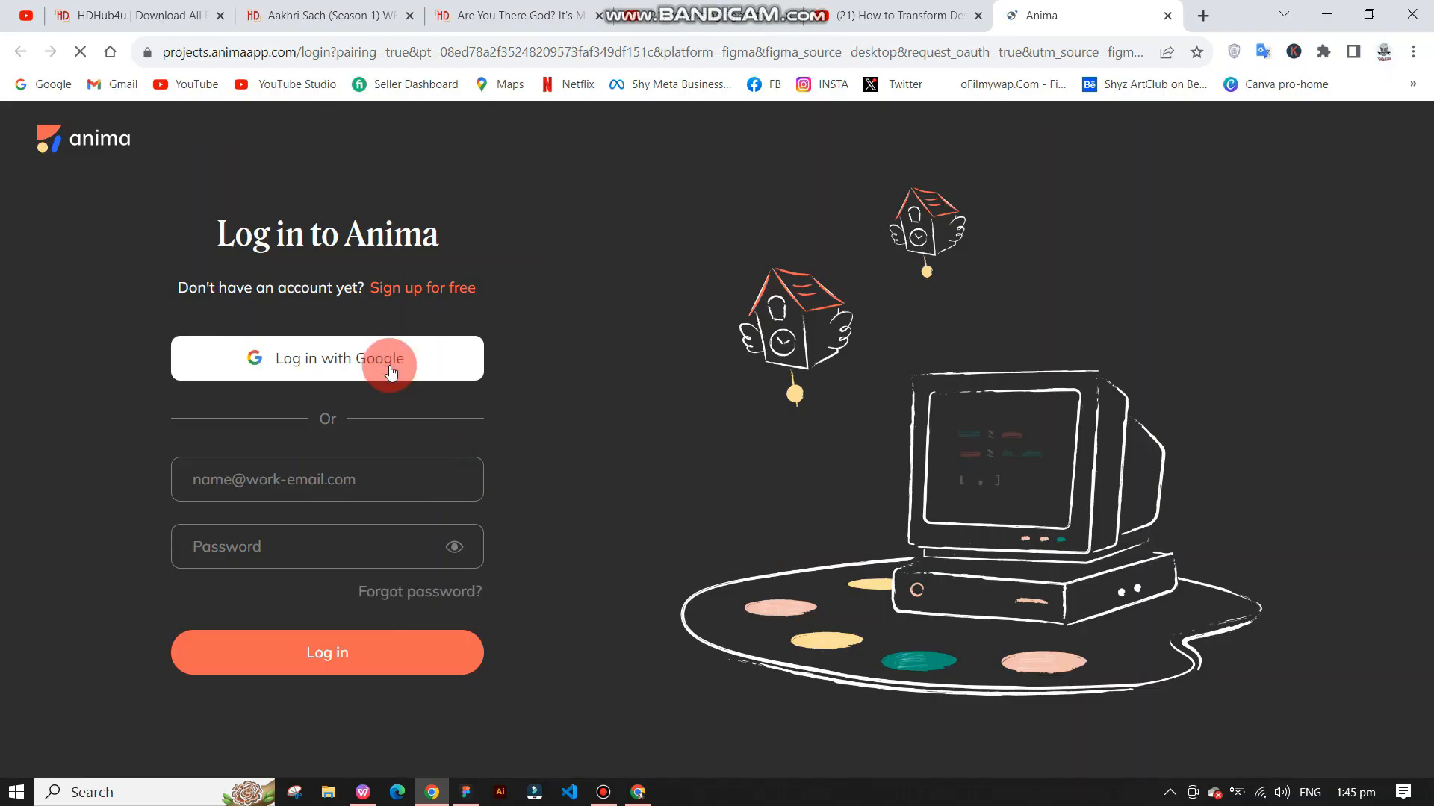
click(339, 359)
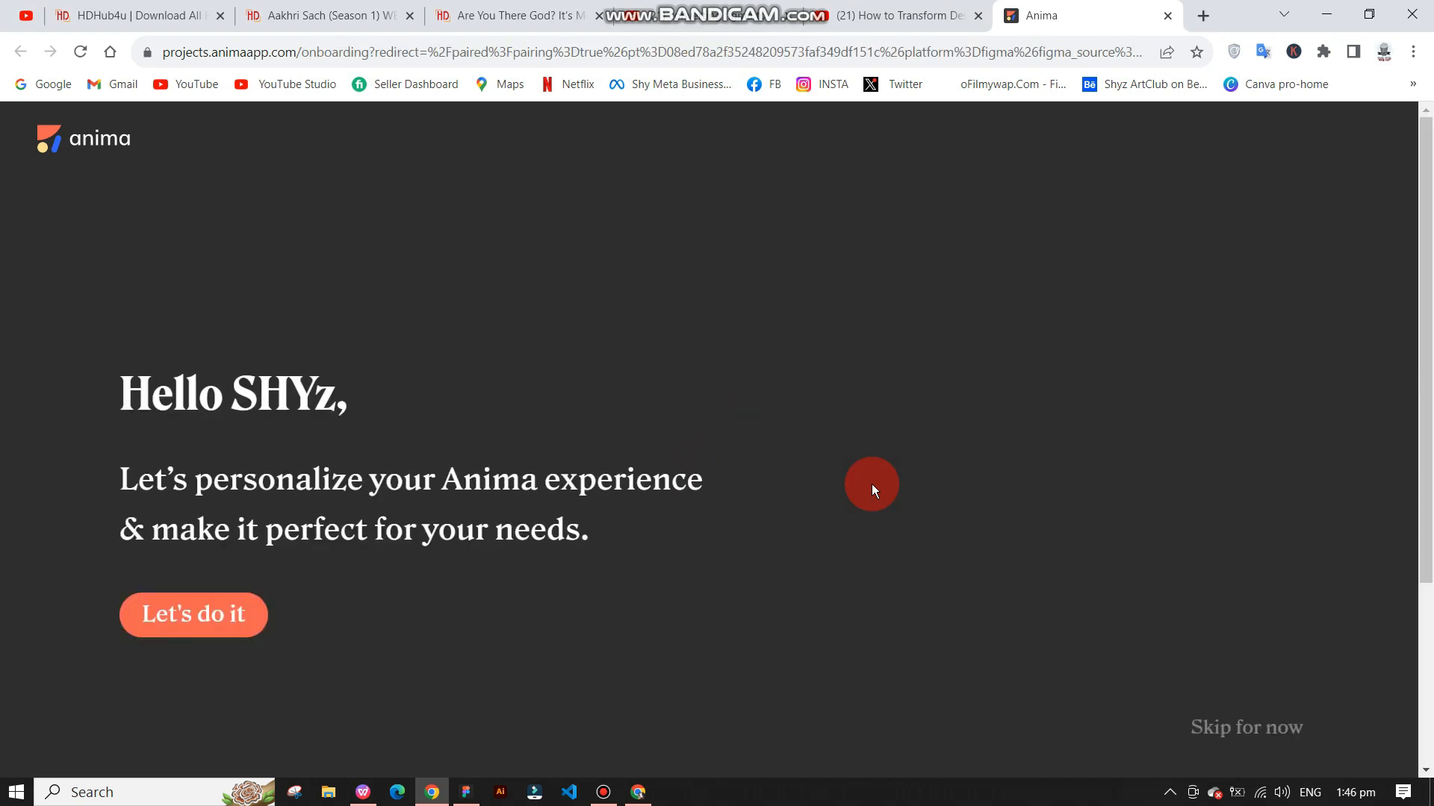
click(194, 615)
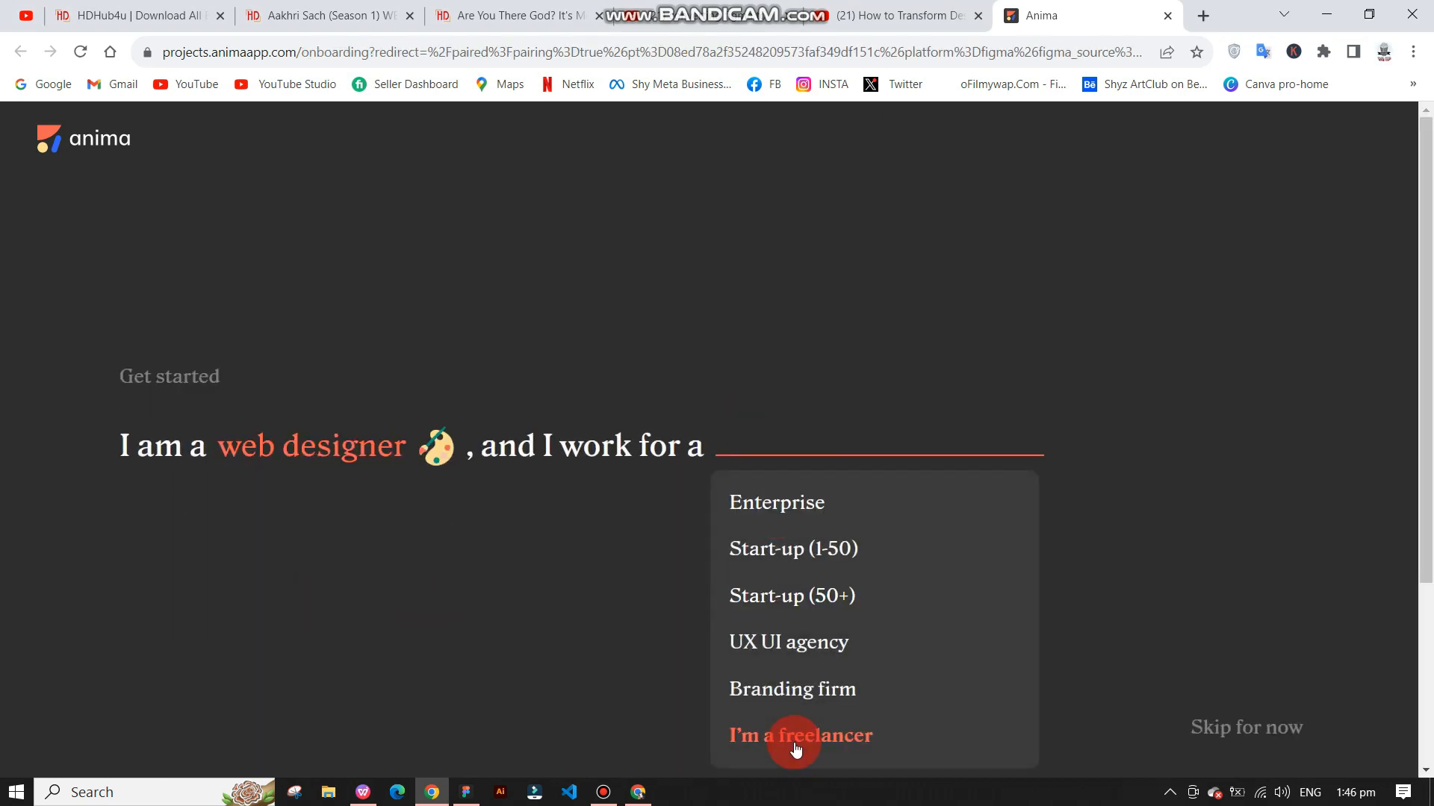
click(797, 735)
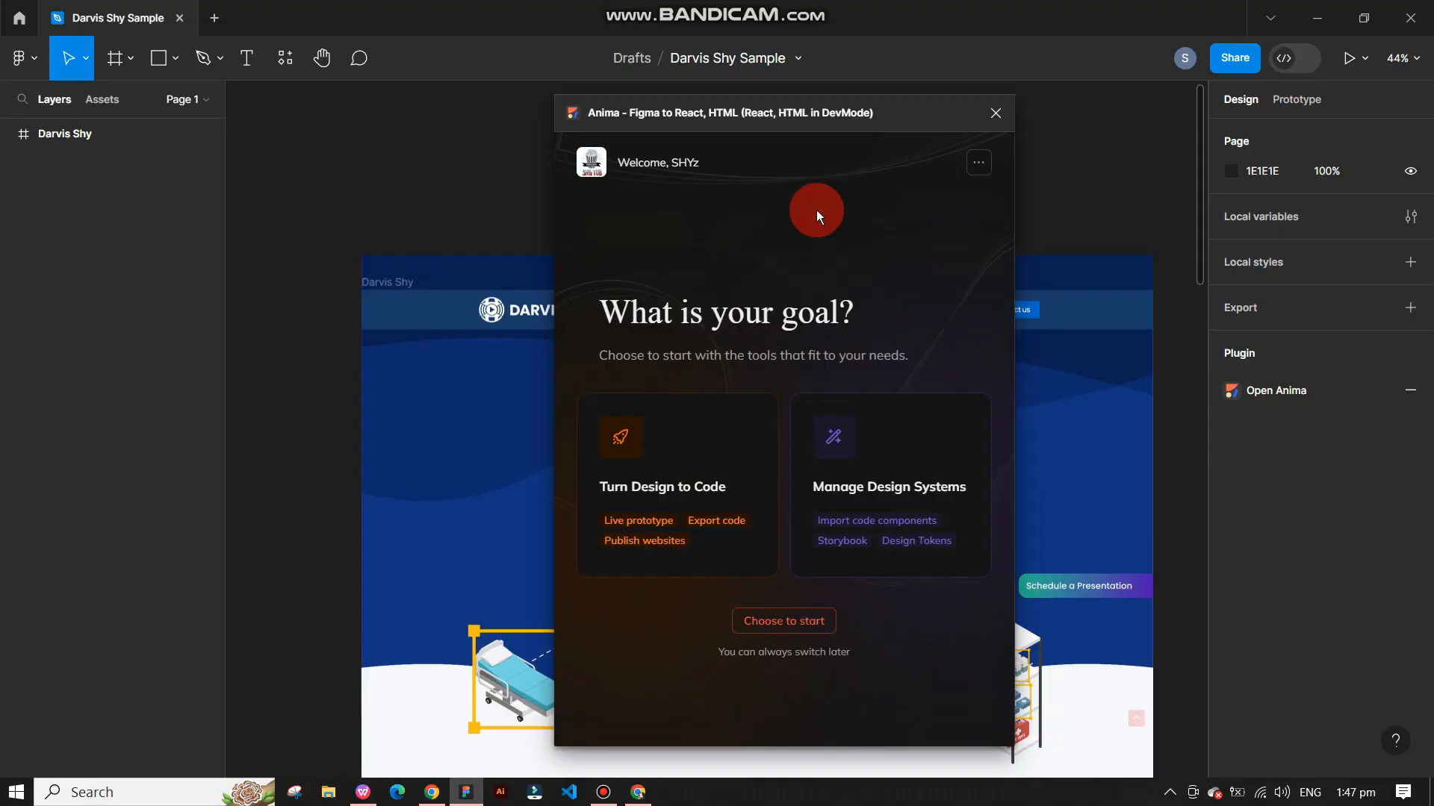
mouse_move(851, 476)
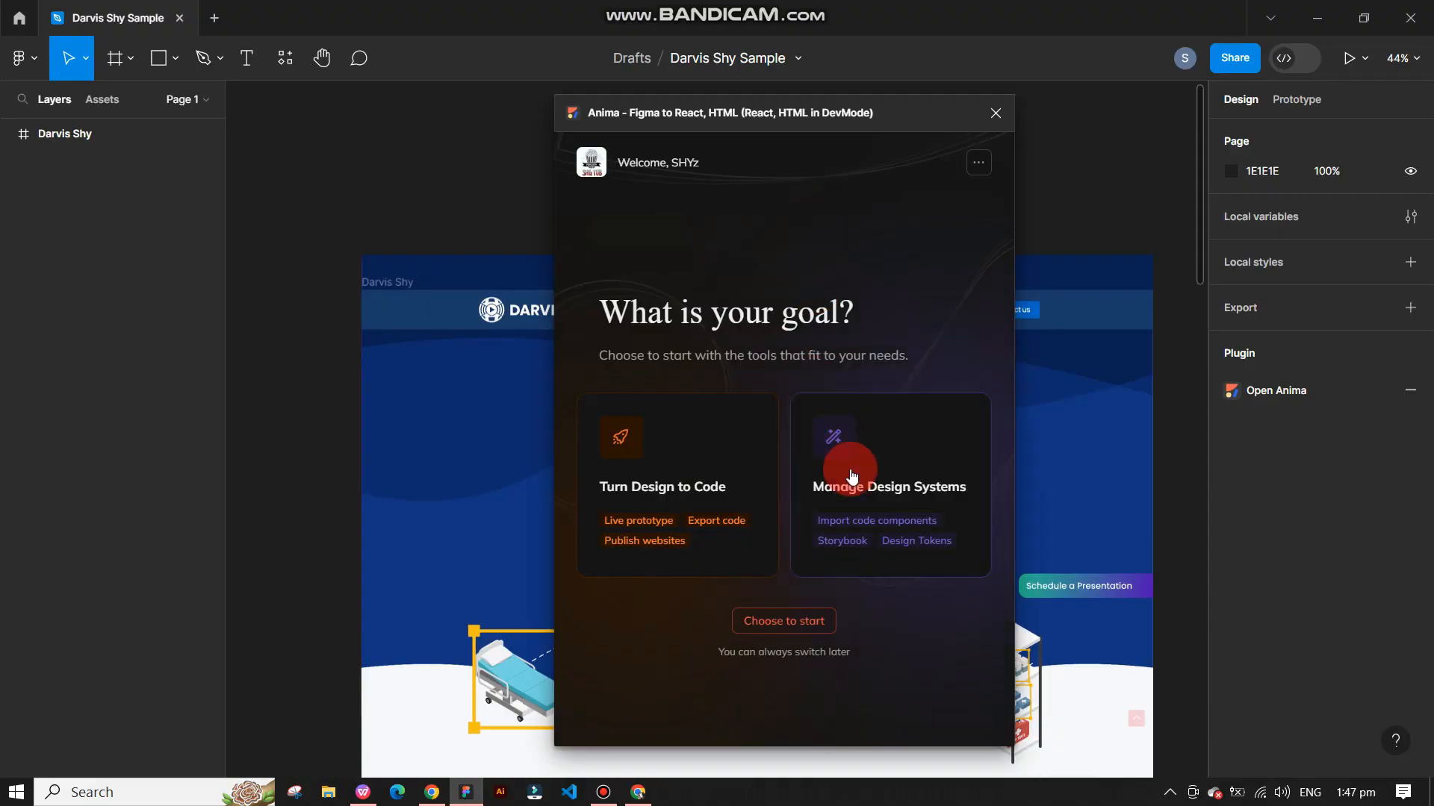
mouse_move(760, 496)
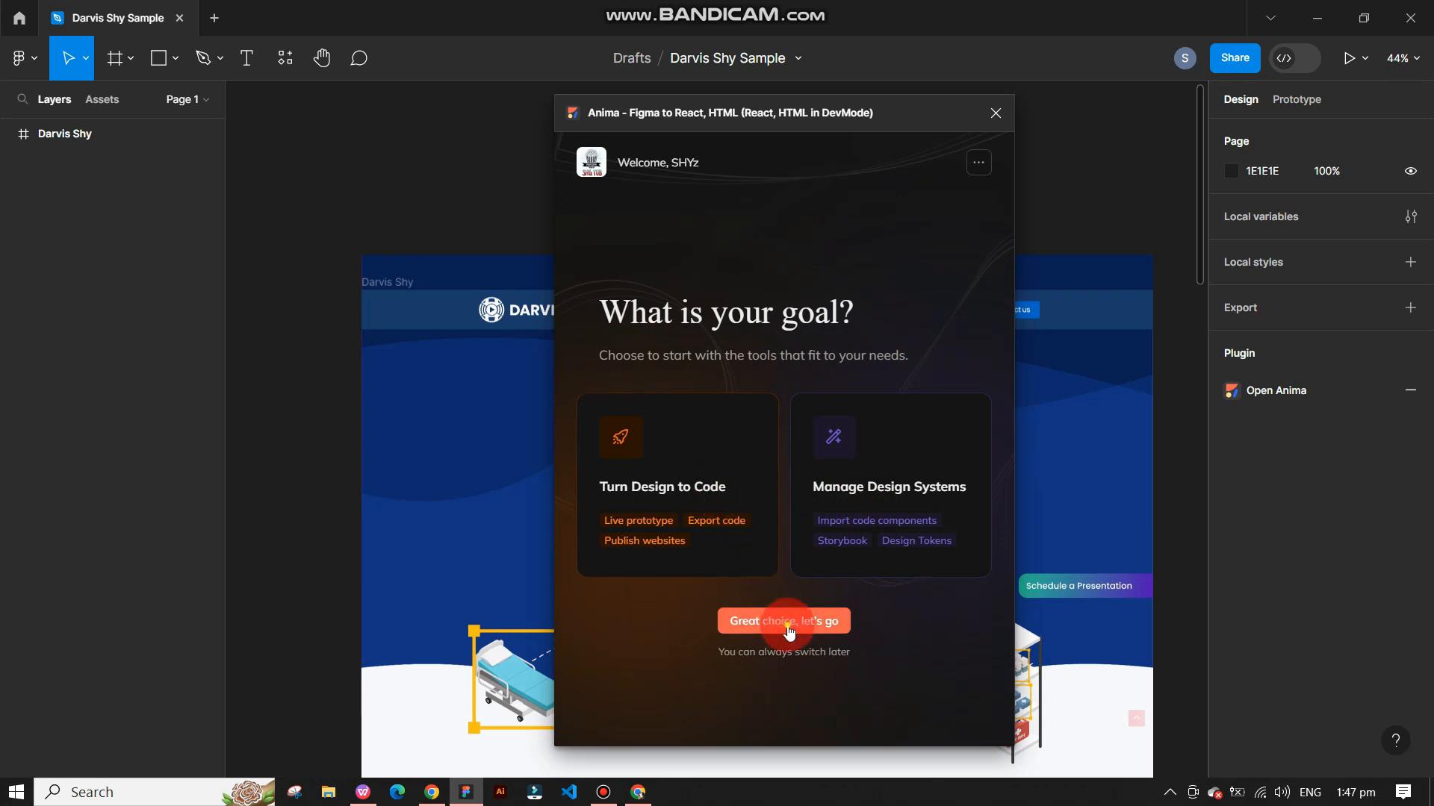
Step: Confirm Turn Design to Code as the Anima goal and continue
click(784, 621)
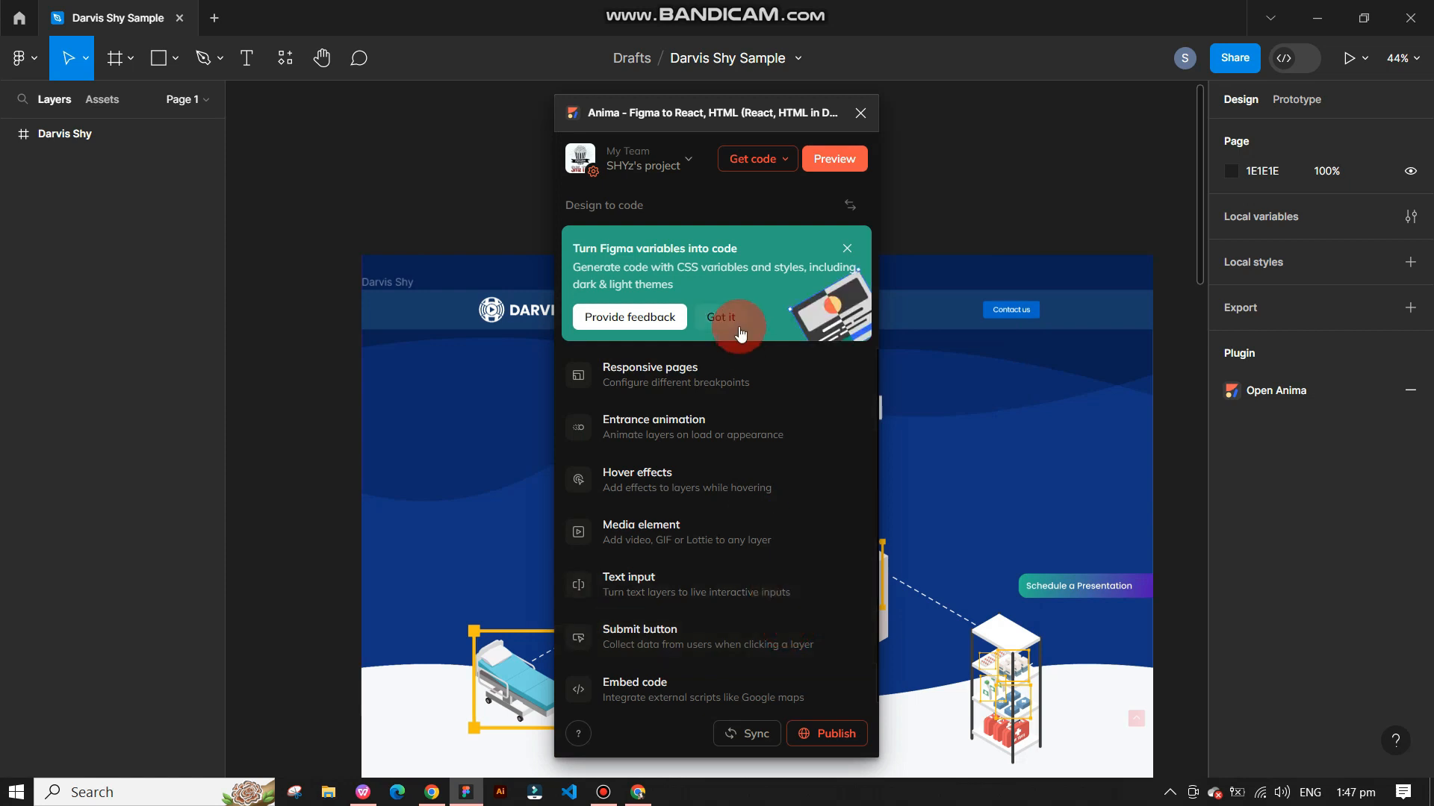
Step: Dismiss the Figma variables tip before selecting the Darvis Shy frame for code
click(721, 316)
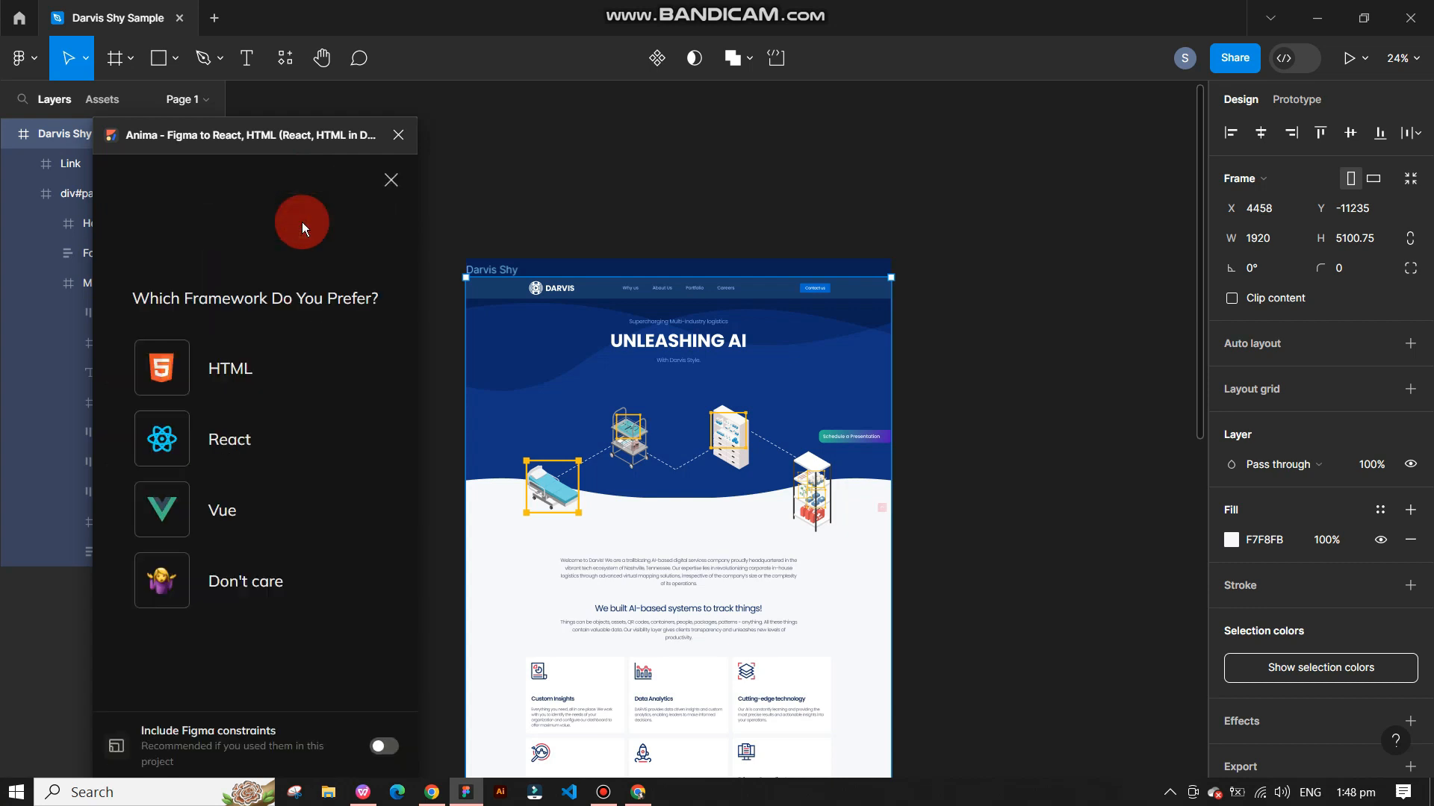
mouse_move(266, 369)
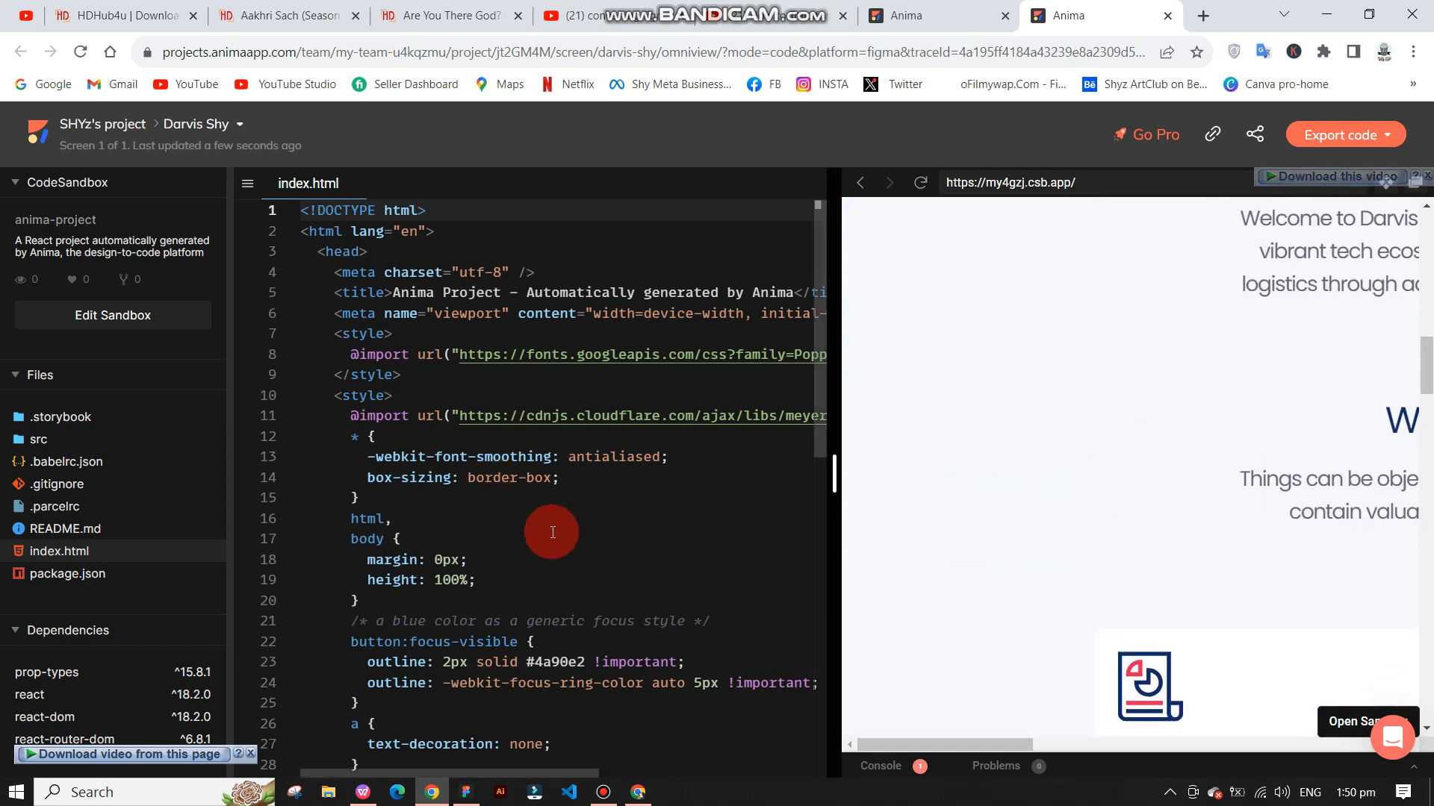
Step: Show the Export code options for downloading the full React project as a ZIP
scroll(down, 3)
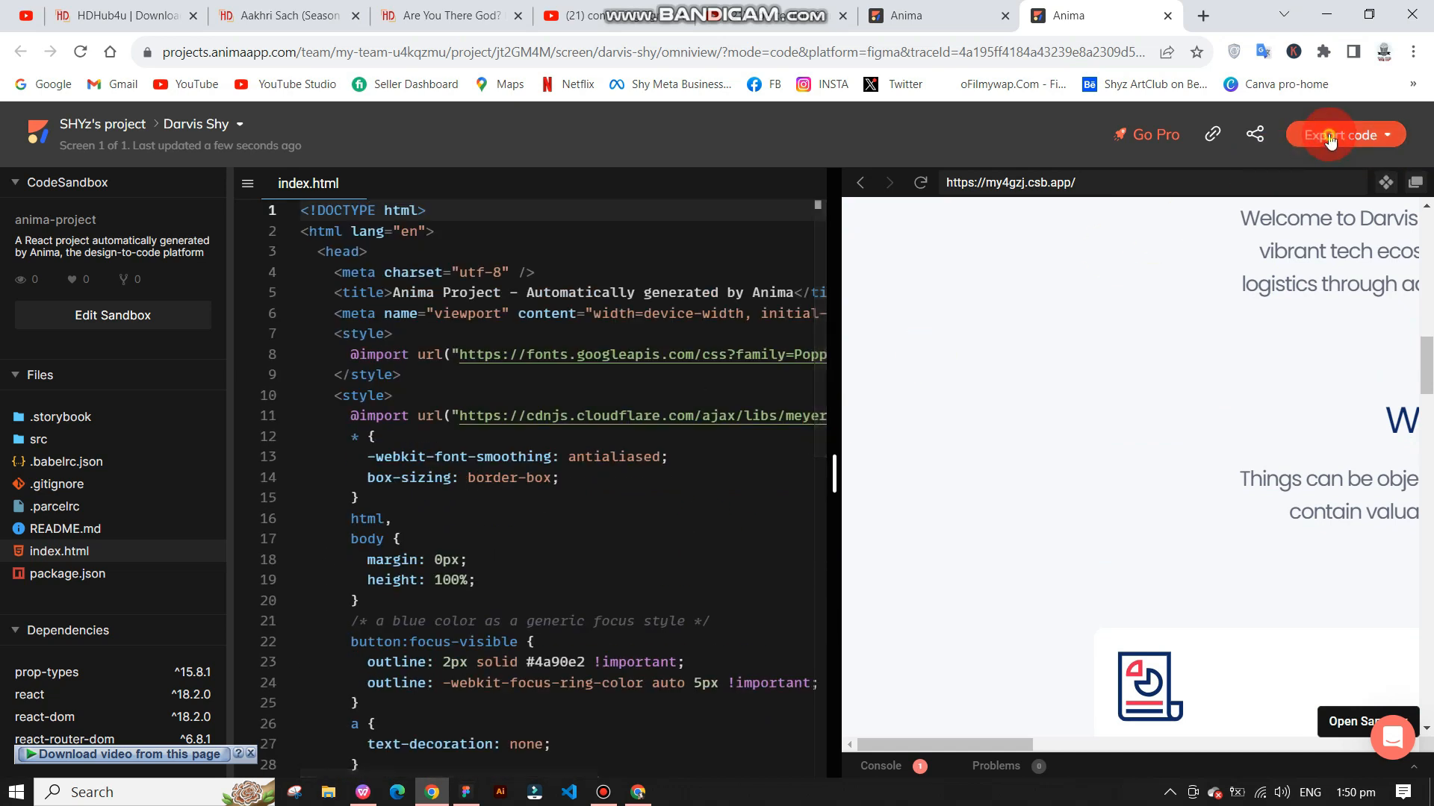
click(1335, 134)
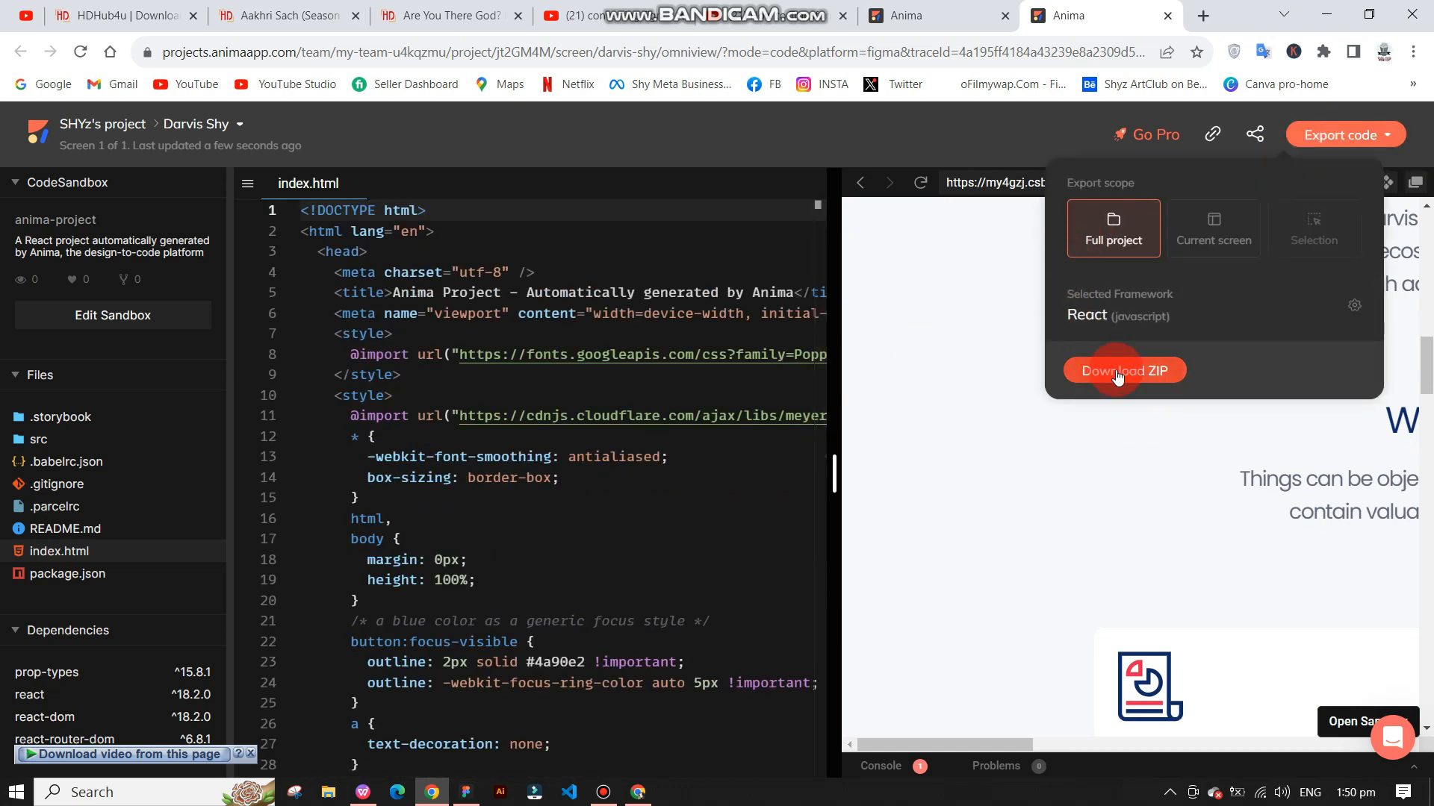